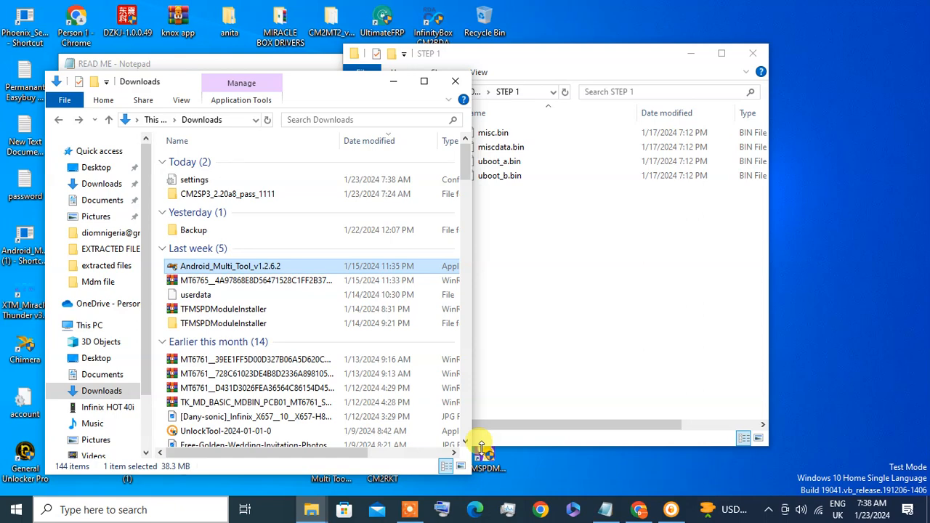
{"action": "mouse_move", "coordinate": [229, 266]}
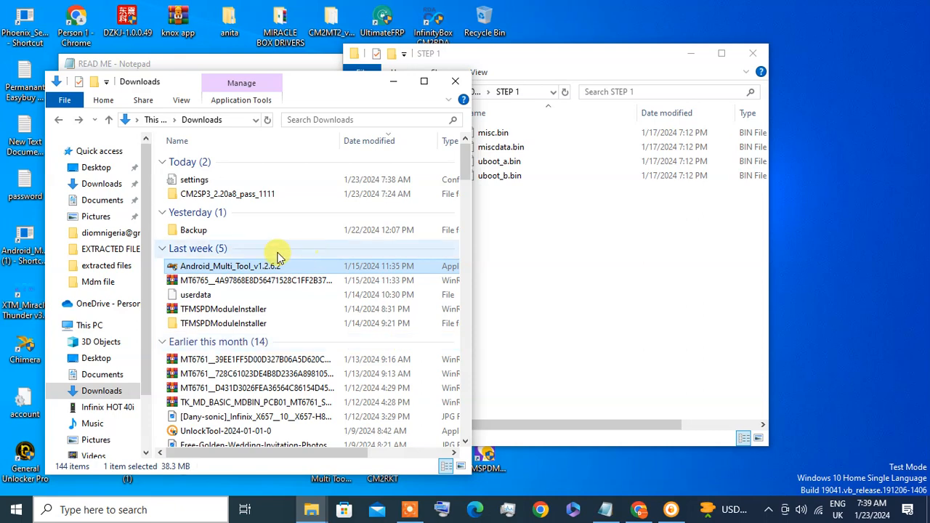
{"action": "mouse_move", "coordinate": [261, 269]}
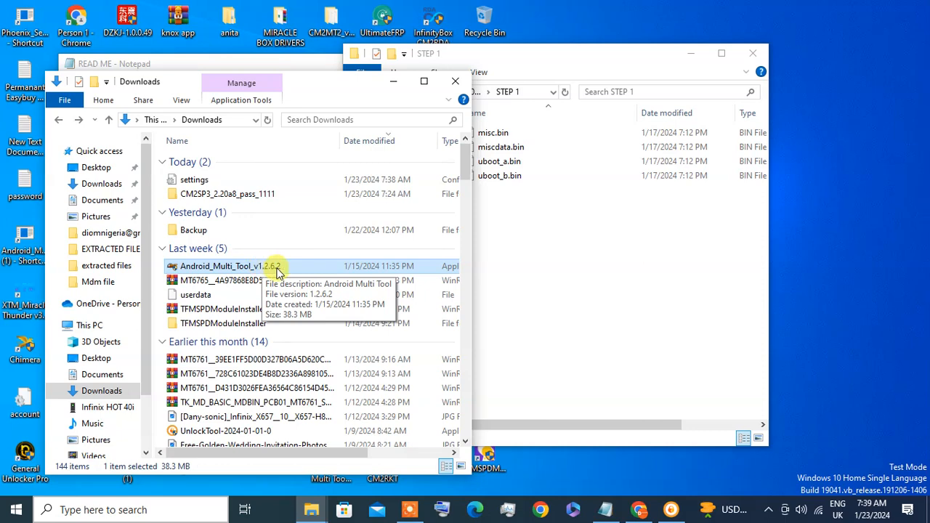
- Launch Android_Multi_Tool_v1.2.6.2 and log in with the saved account
{"action": "double_click", "coordinate": [233, 266]}
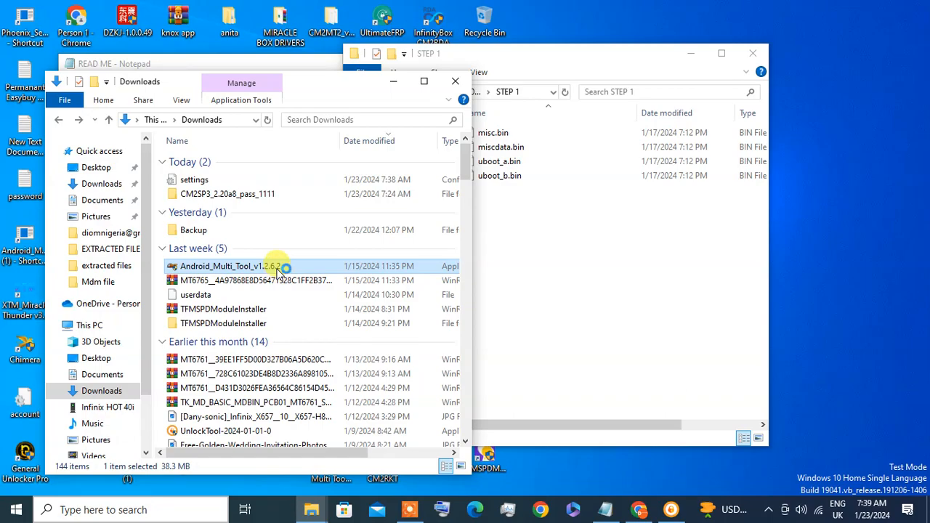
{"action": "double_click", "coordinate": [233, 266]}
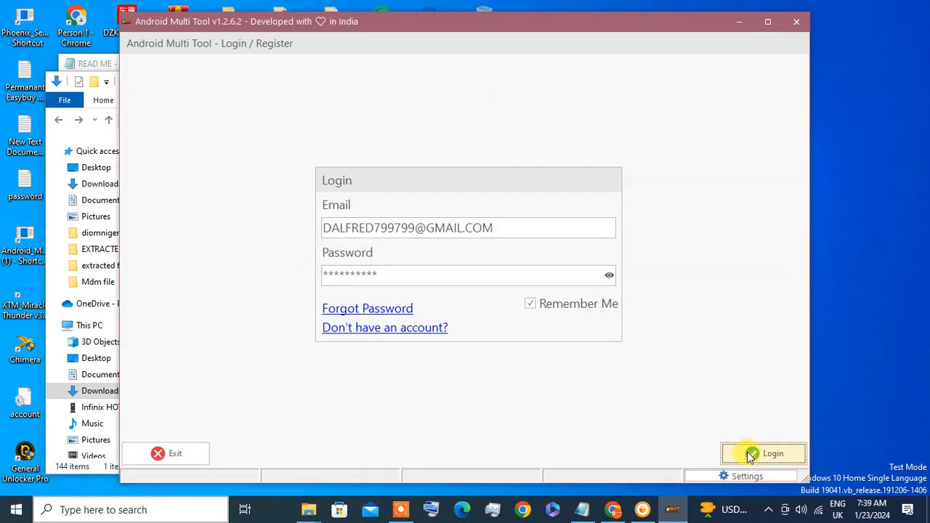
{"action": "left_click", "coordinate": [764, 453]}
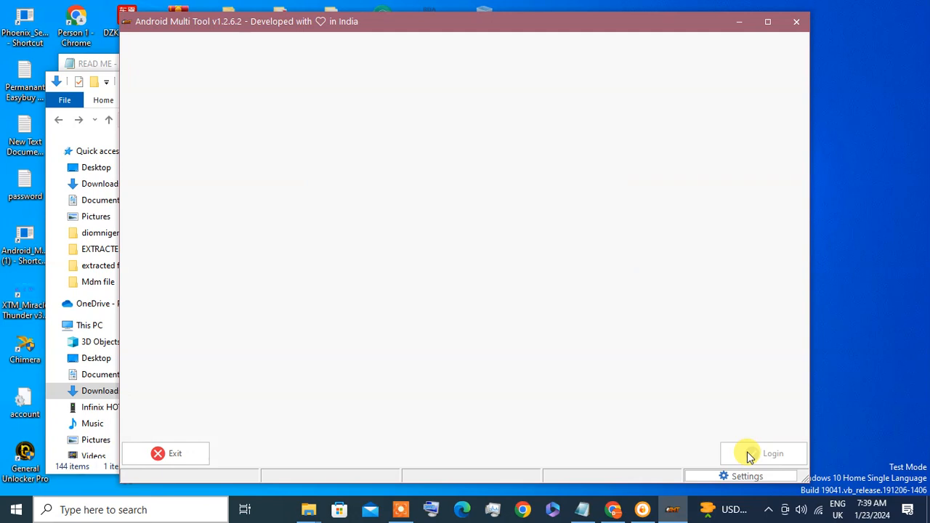
{"action": "left_click", "coordinate": [762, 454]}
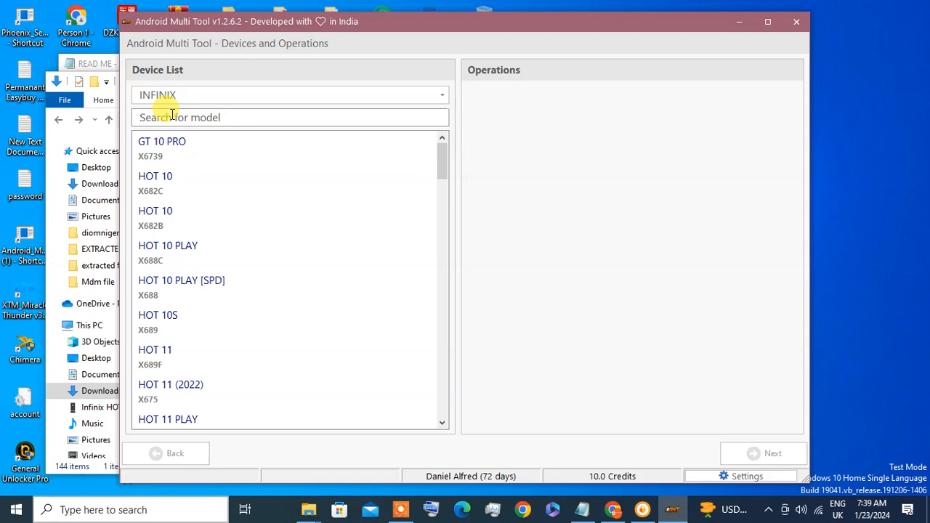
- Search the Infinix model list for '652'
{"action": "left_click", "coordinate": [290, 117]}
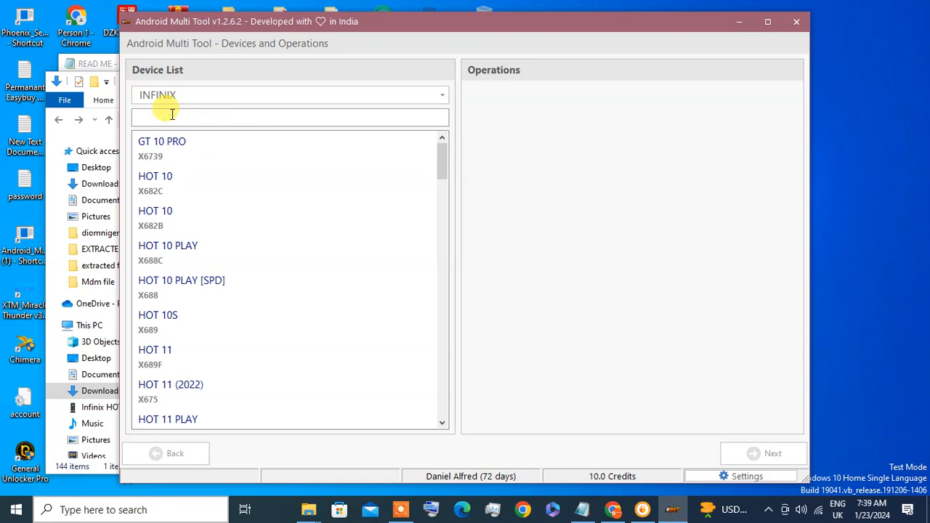
{"action": "type", "text": "6"}
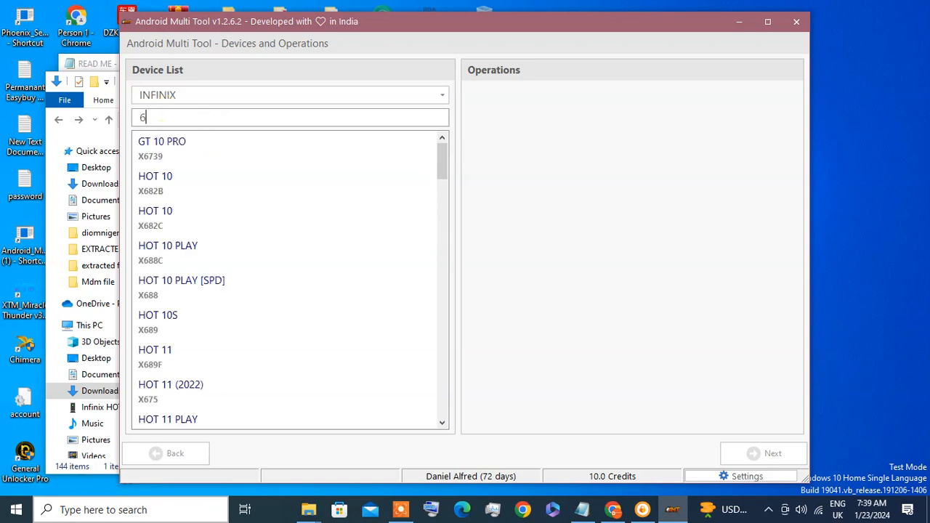
{"action": "type", "text": "52"}
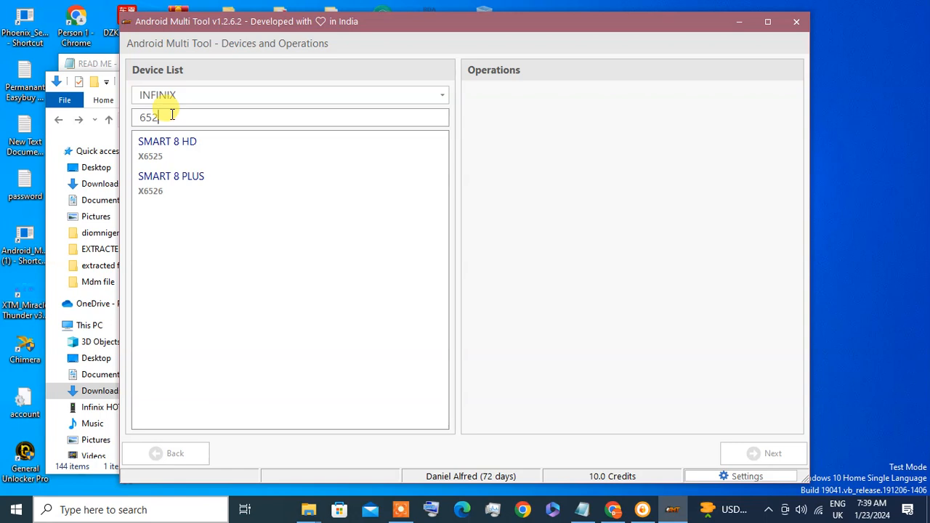
{"action": "mouse_move", "coordinate": [319, 142]}
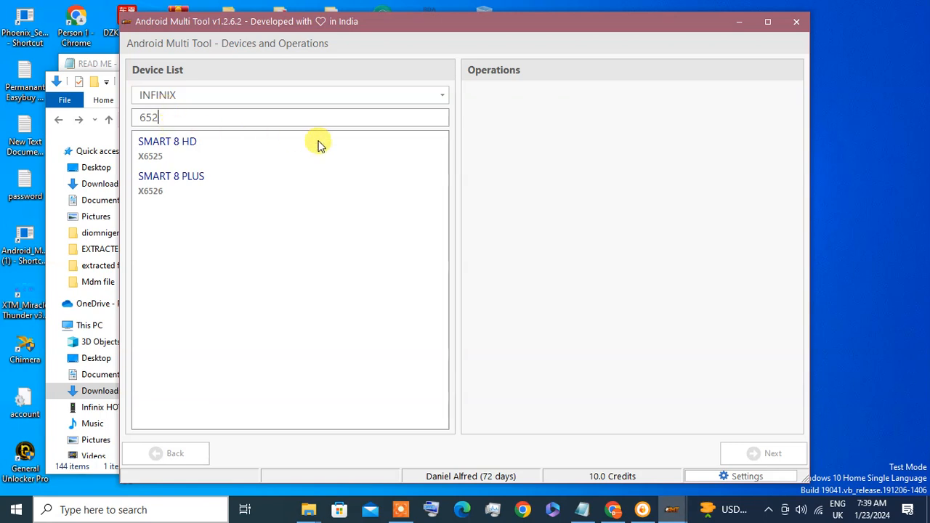
{"action": "mouse_move", "coordinate": [302, 149]}
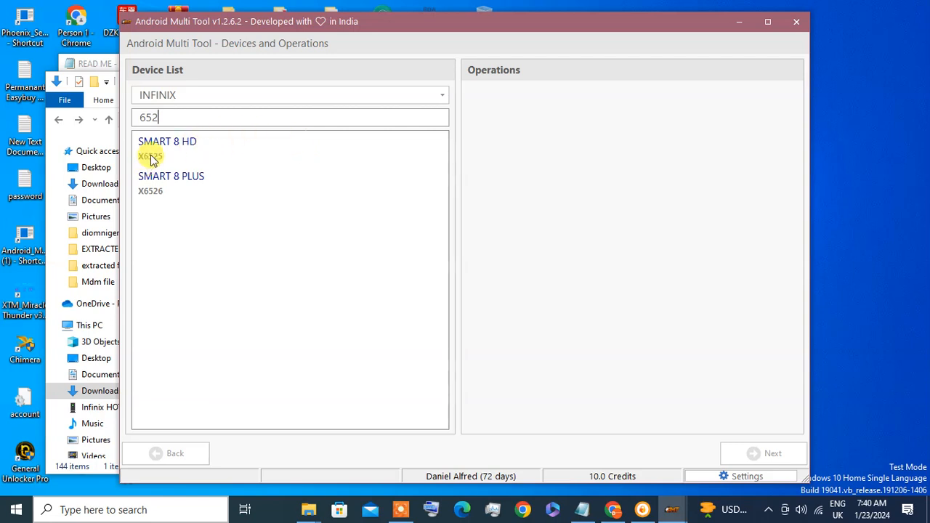
- Select Smart 8 HD (X6525) and run Factory Reset and FRP
{"action": "left_click", "coordinate": [167, 148]}
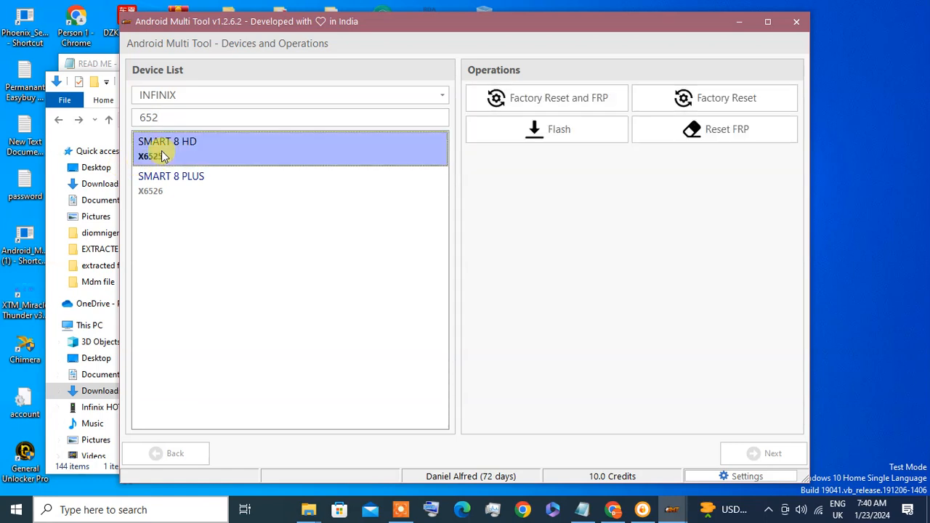
{"action": "mouse_move", "coordinate": [714, 98]}
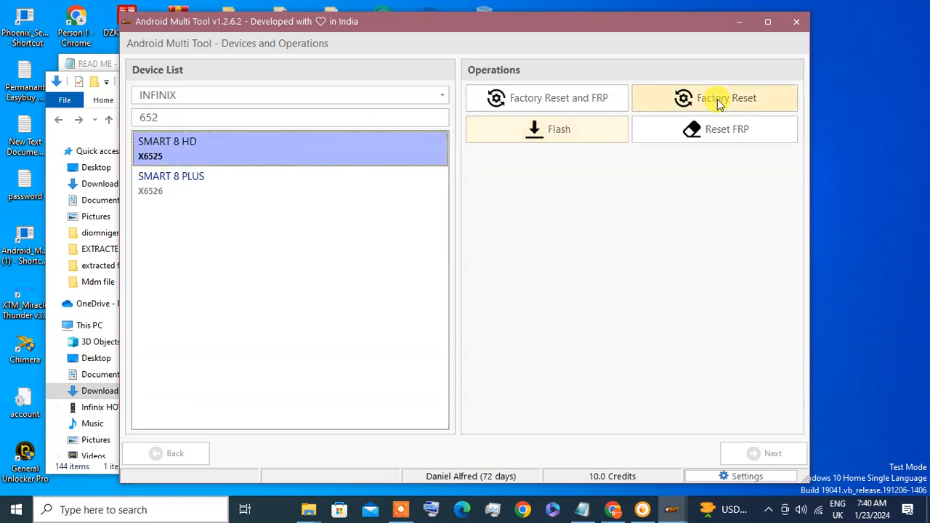
{"action": "mouse_move", "coordinate": [727, 138]}
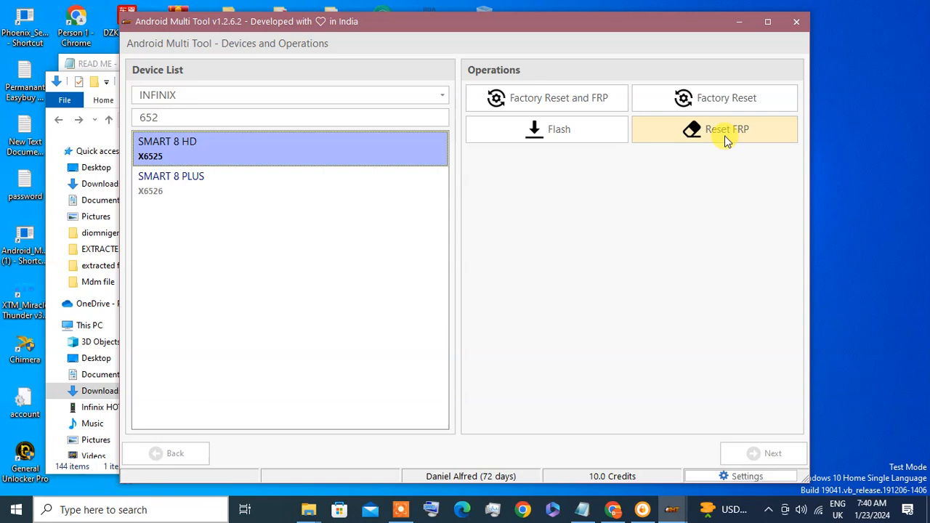
{"action": "mouse_move", "coordinate": [579, 97]}
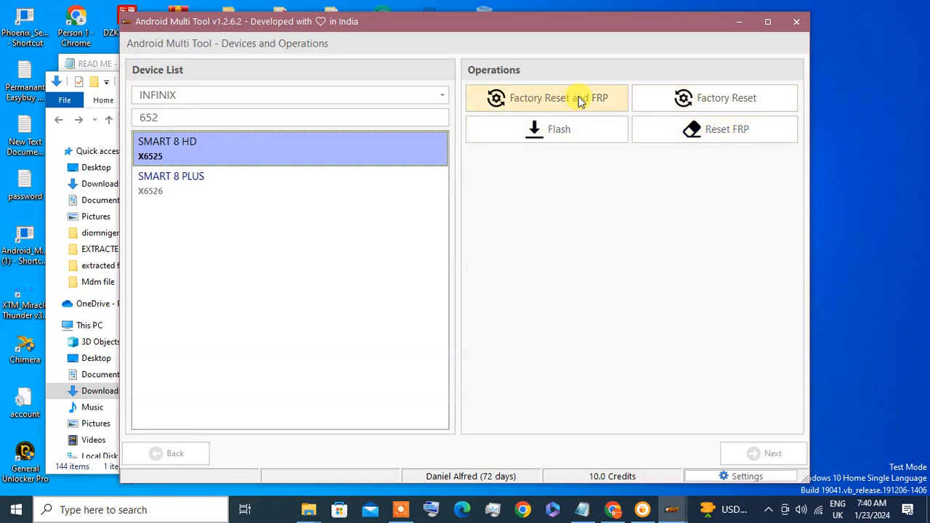
{"action": "mouse_move", "coordinate": [714, 129]}
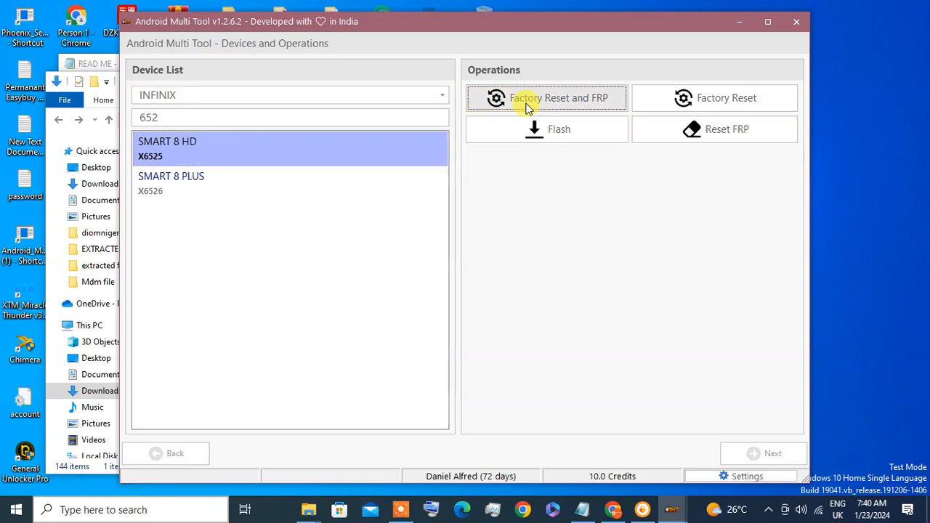
{"action": "left_click", "coordinate": [546, 98]}
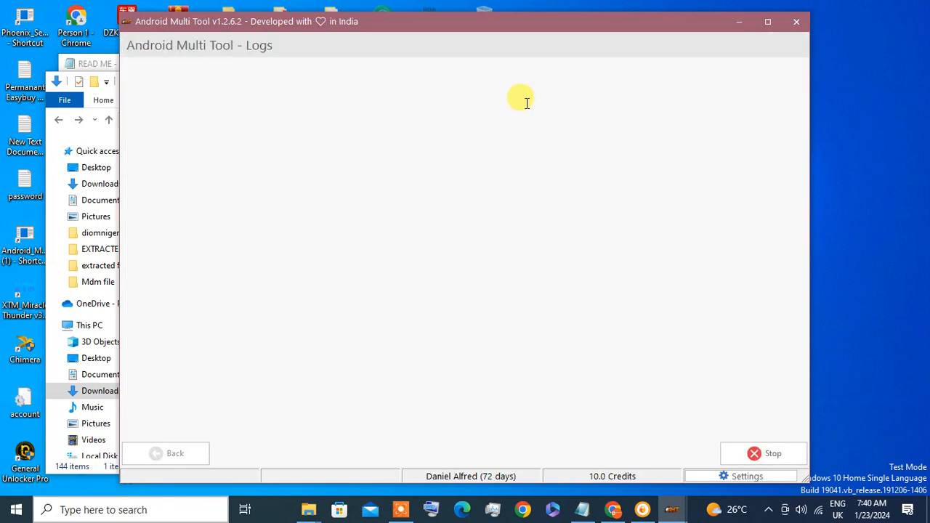